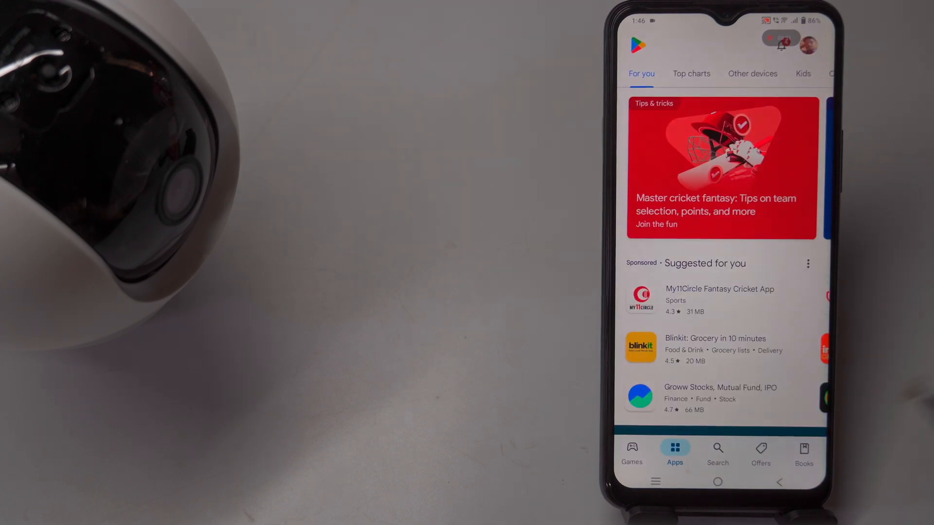
Step: Search the Play Store for 'ez' and install the EZVIZ app from the results
{"action": "left_click", "coordinate": [717, 452]}
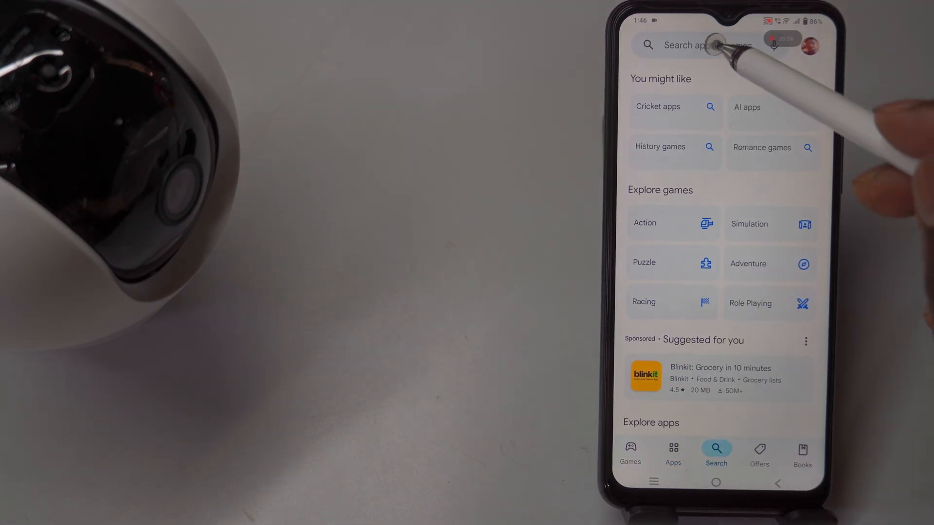
{"action": "left_click", "coordinate": [690, 45]}
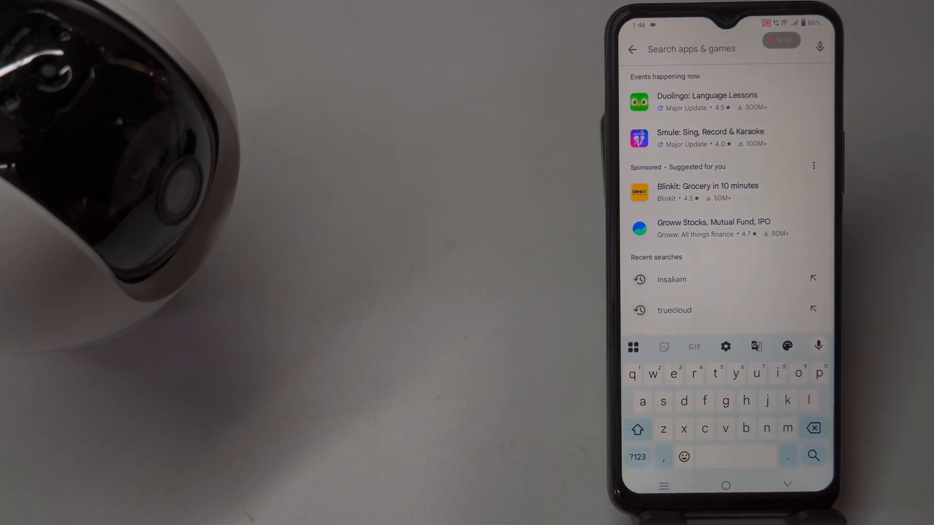
{"action": "type", "text": "ezviz"}
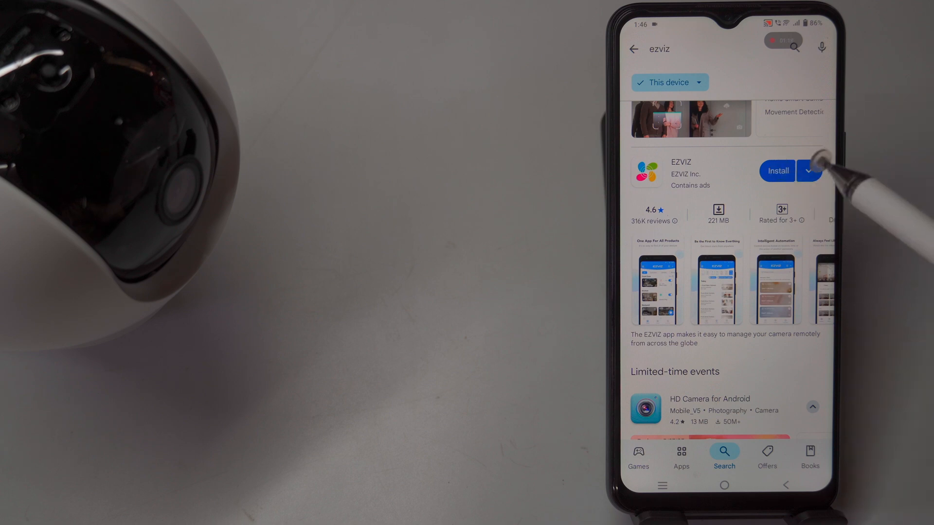
{"action": "left_click", "coordinate": [776, 171]}
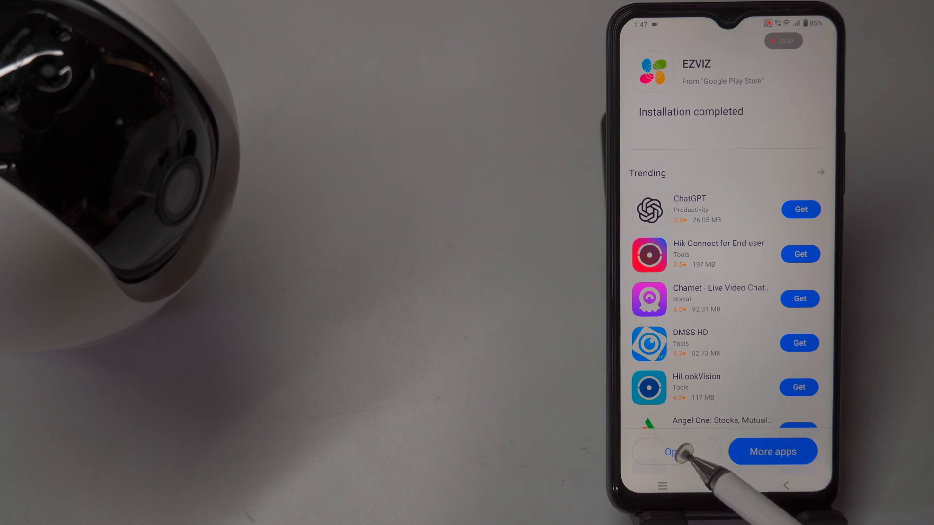
Step: Launch EZVIZ, choose India from the region list, and begin creating a new account
{"action": "left_click", "coordinate": [674, 451]}
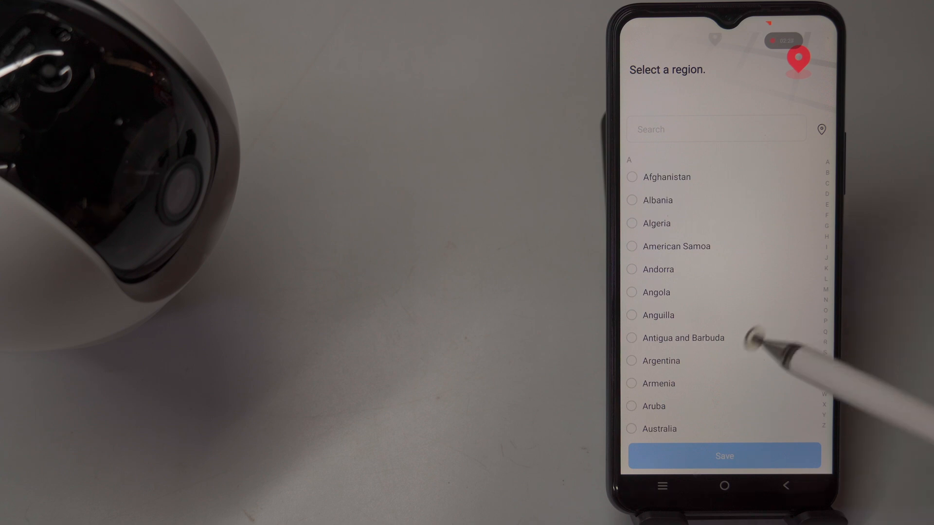
{"action": "left_click", "coordinate": [714, 129]}
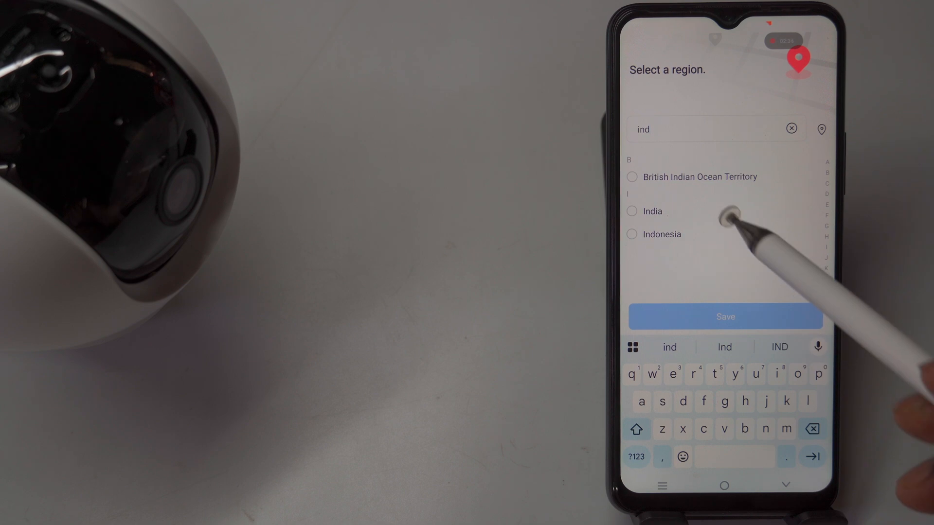
{"action": "left_click", "coordinate": [645, 210]}
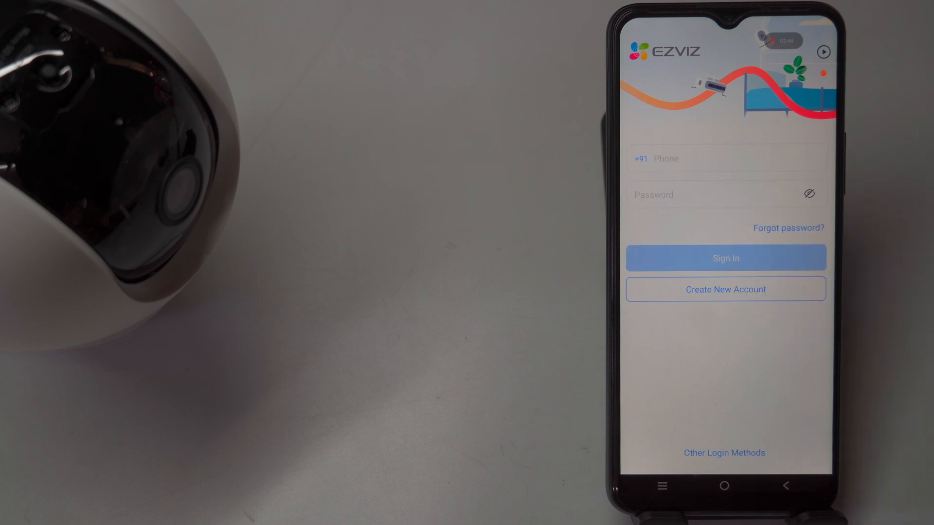
{"action": "left_click", "coordinate": [724, 453]}
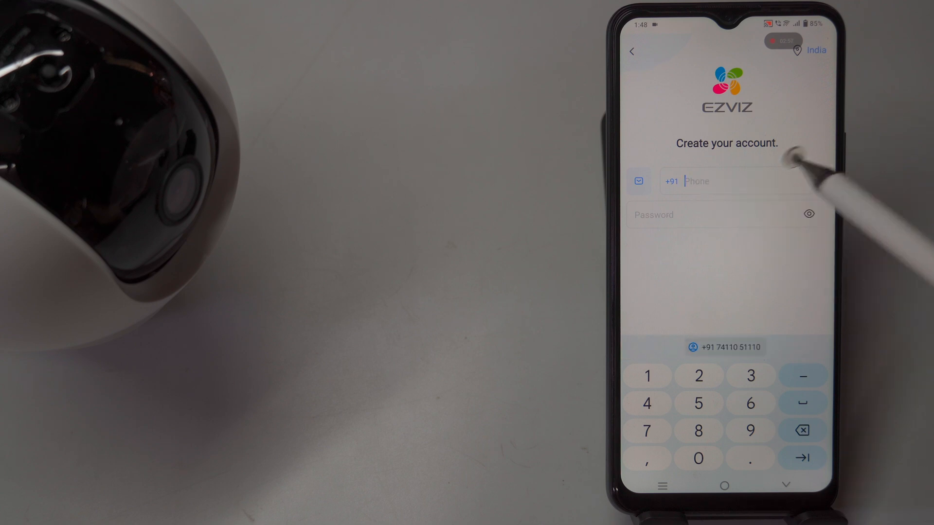
{"action": "left_click", "coordinate": [639, 181]}
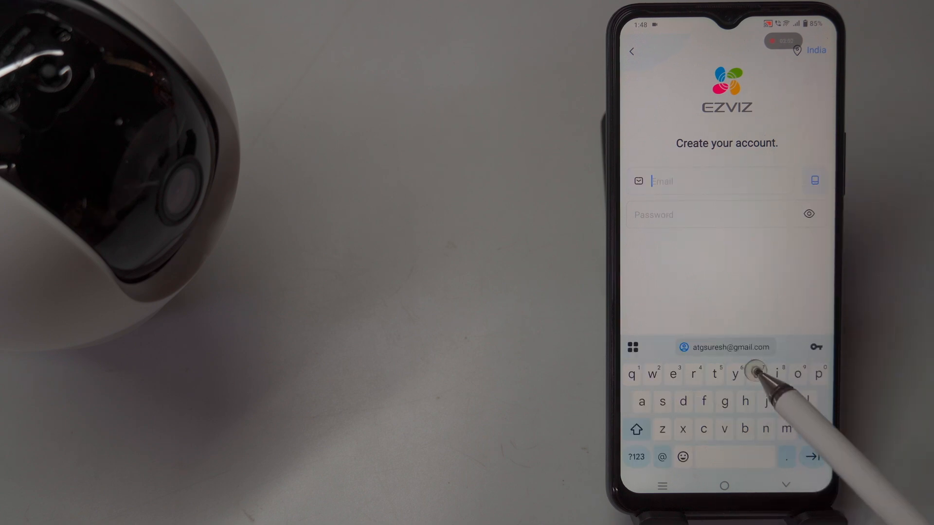
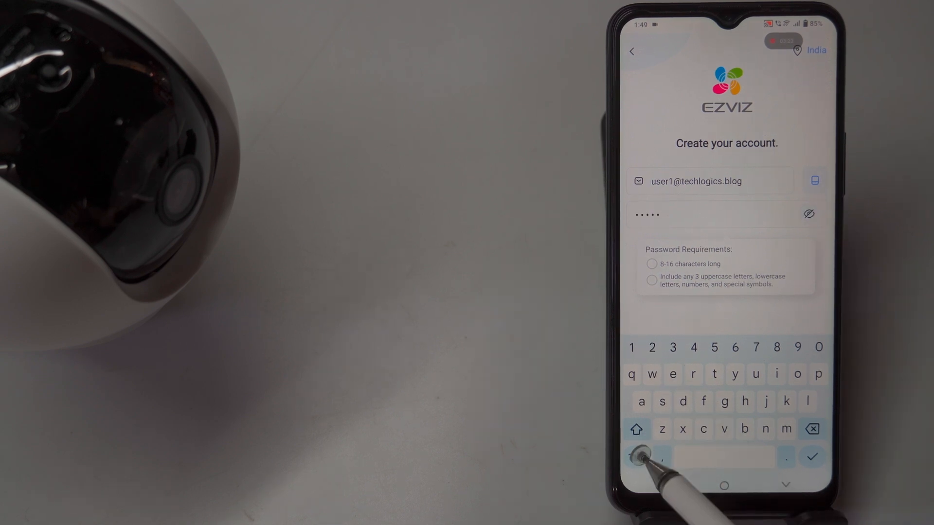
{"action": "left_click", "coordinate": [640, 456]}
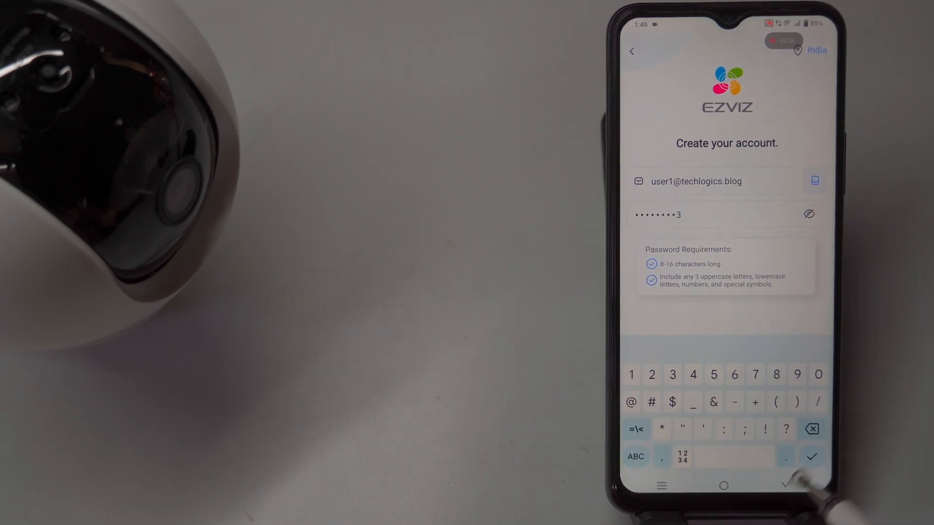
{"action": "left_click", "coordinate": [811, 457]}
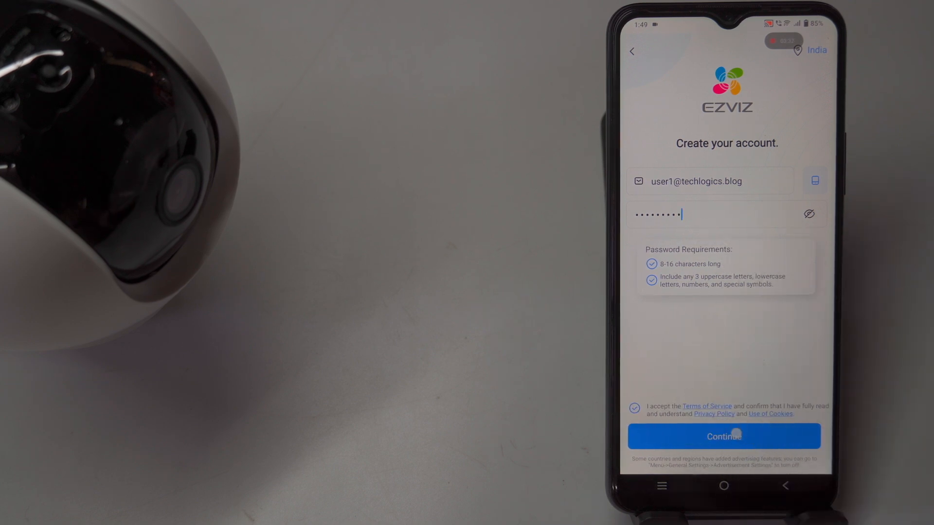
{"action": "left_click", "coordinate": [724, 435]}
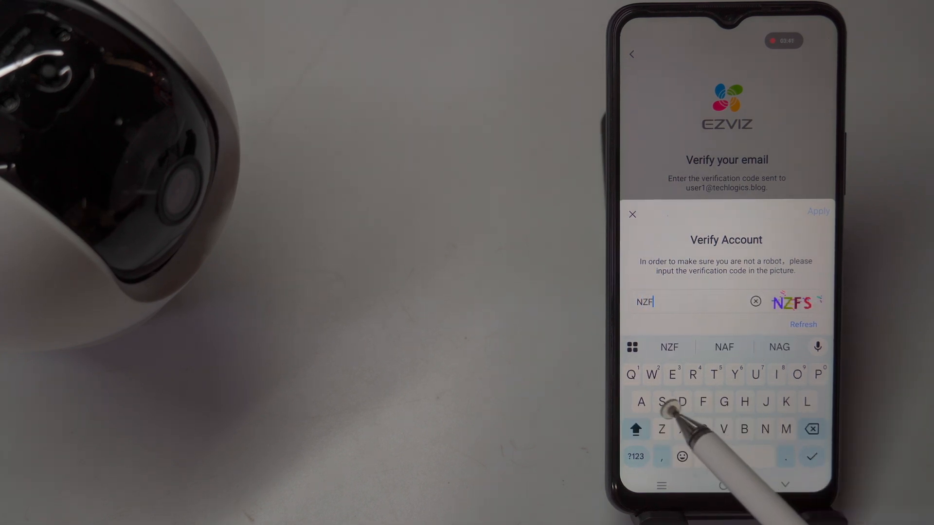
Step: Confirm the picture verification code to finish account verification
{"action": "left_click", "coordinate": [818, 210]}
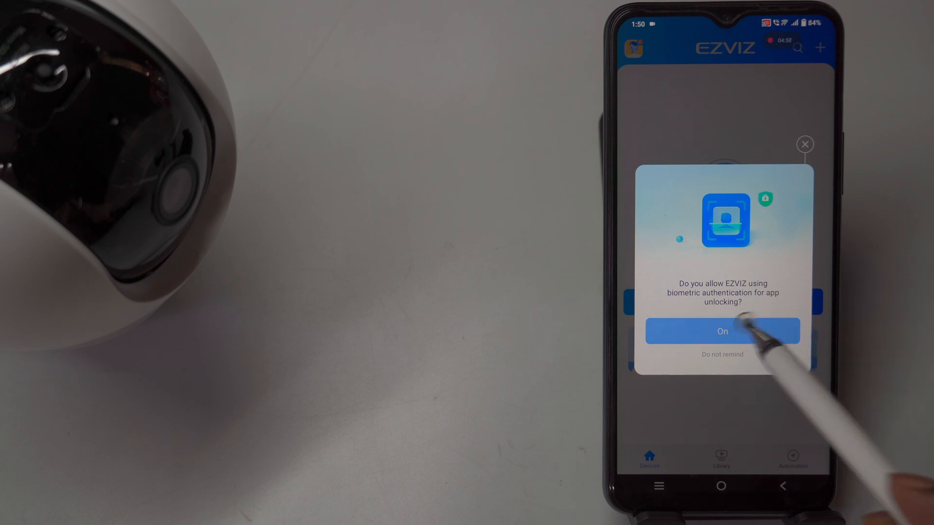
Step: Enable biometric unlocking and grant EZVIZ permission to send notifications
{"action": "left_click", "coordinate": [722, 331]}
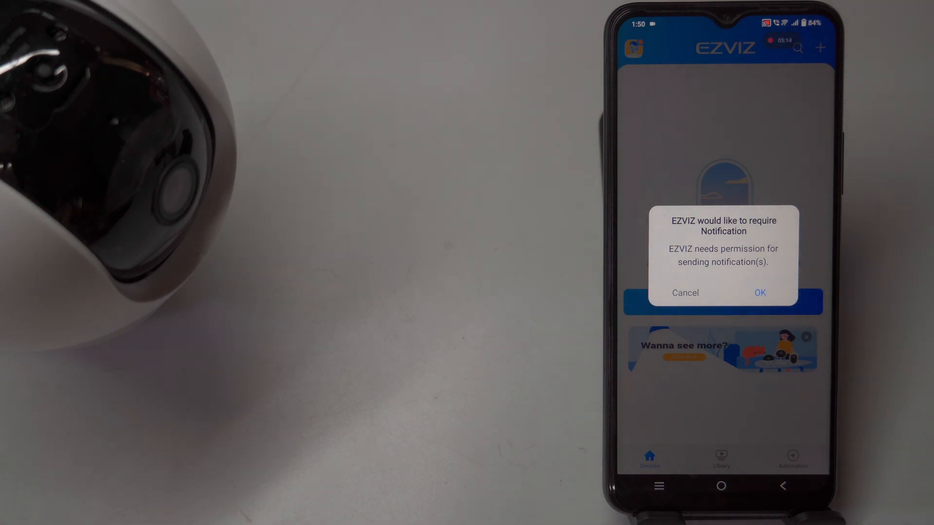
{"action": "left_click", "coordinate": [760, 292]}
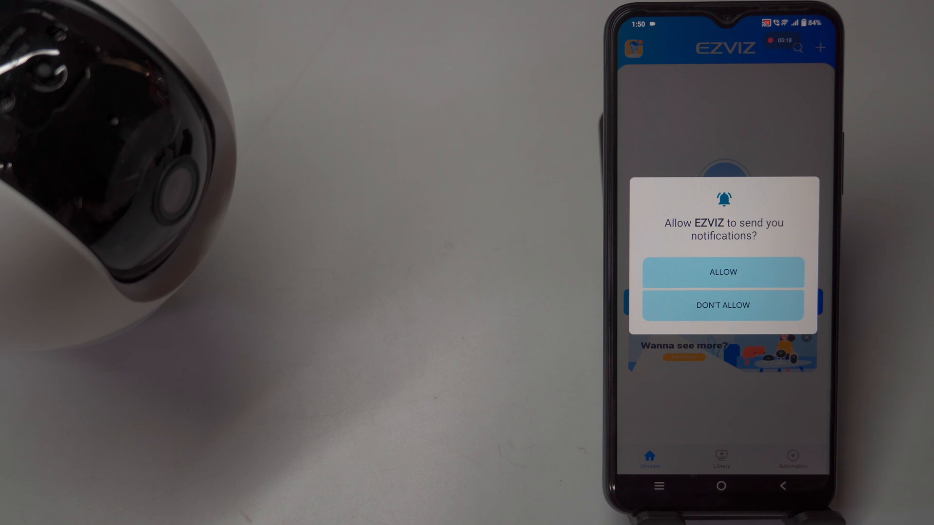
{"action": "left_click", "coordinate": [721, 273]}
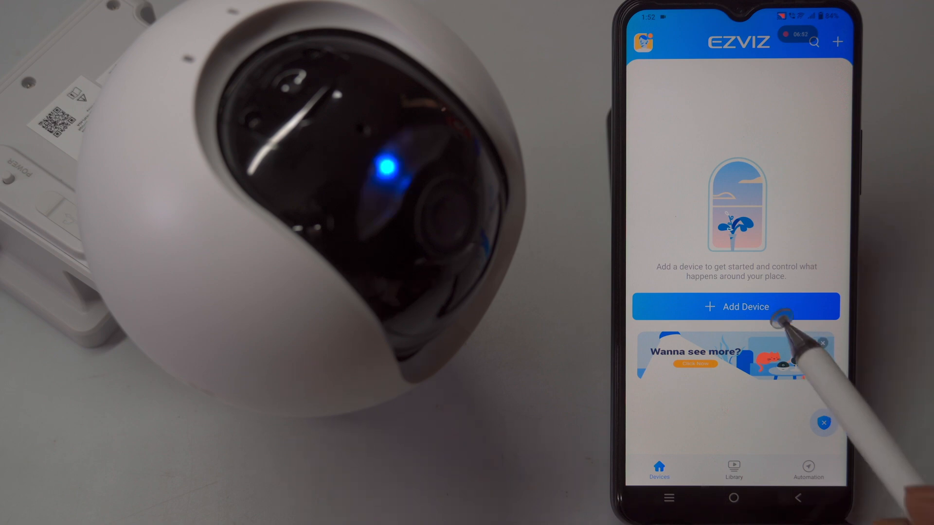
Step: Add a device by QR scan, granting camera permission and scanning the HB8 camera's code
{"action": "left_click", "coordinate": [734, 306]}
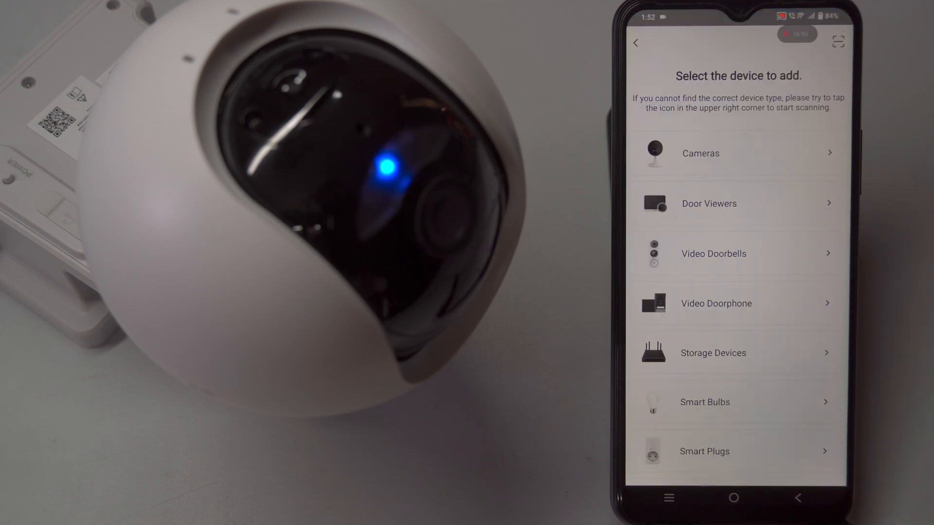
{"action": "left_click", "coordinate": [836, 42]}
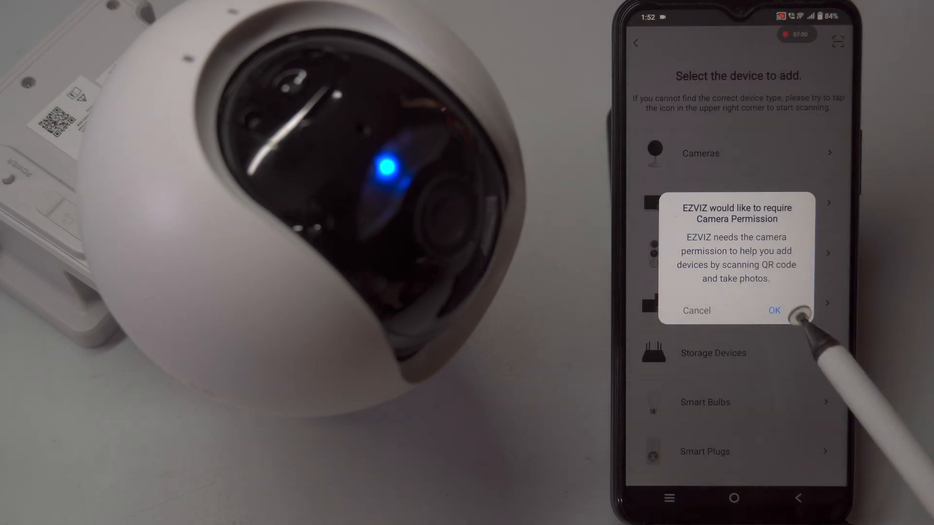
{"action": "left_click", "coordinate": [774, 310]}
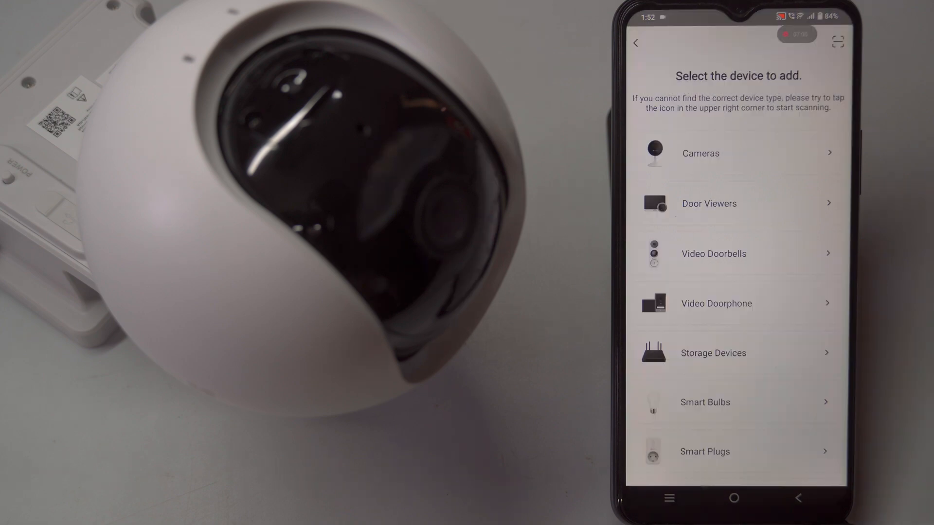
{"action": "left_click", "coordinate": [701, 153]}
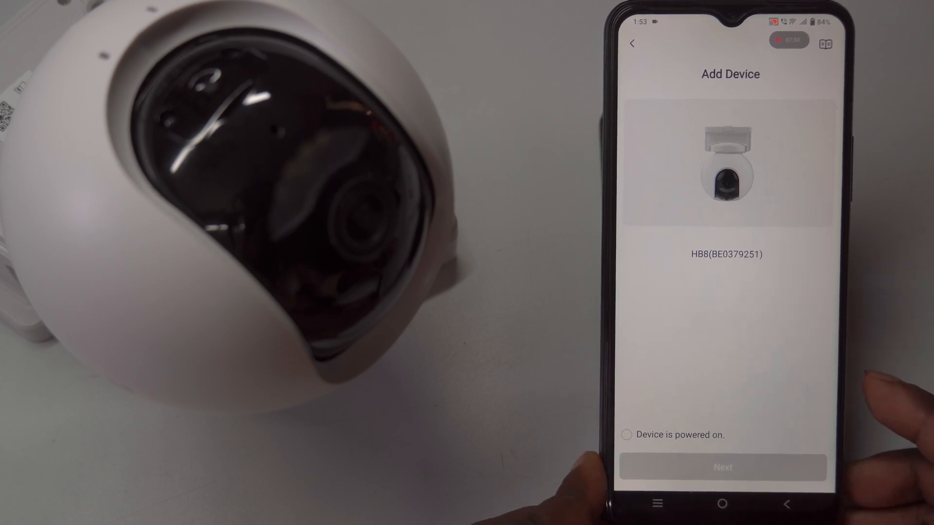
Step: Confirm the camera is powered on and SIM PIN unlocked, then start network connection, which fails
{"action": "left_click", "coordinate": [626, 435]}
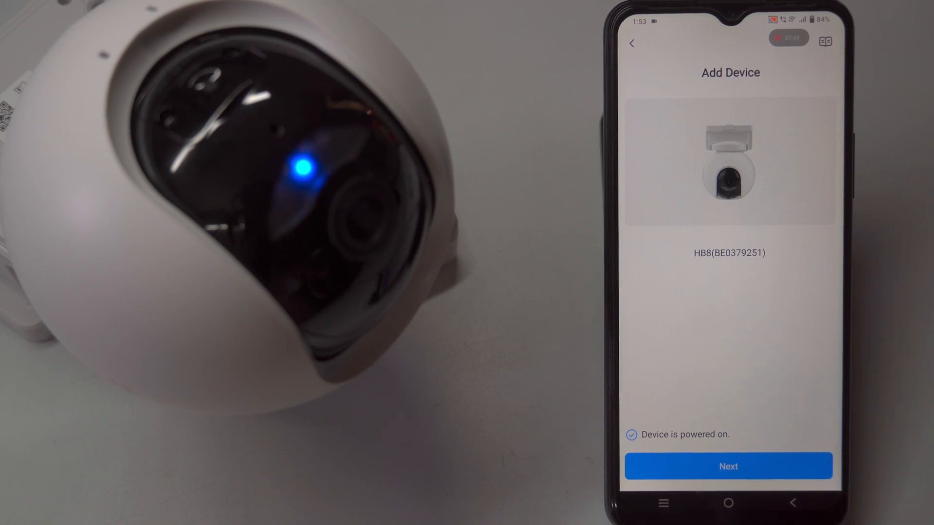
{"action": "left_click", "coordinate": [727, 466]}
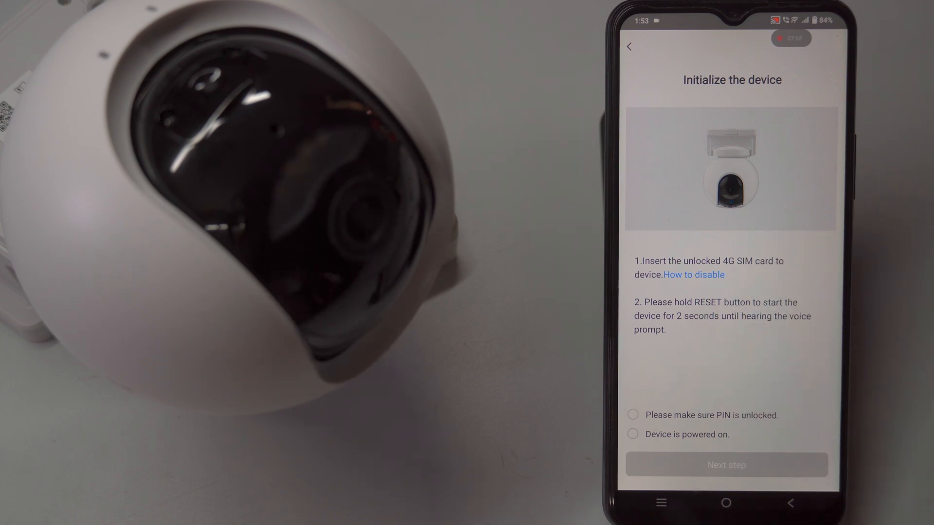
{"action": "left_click", "coordinate": [632, 415]}
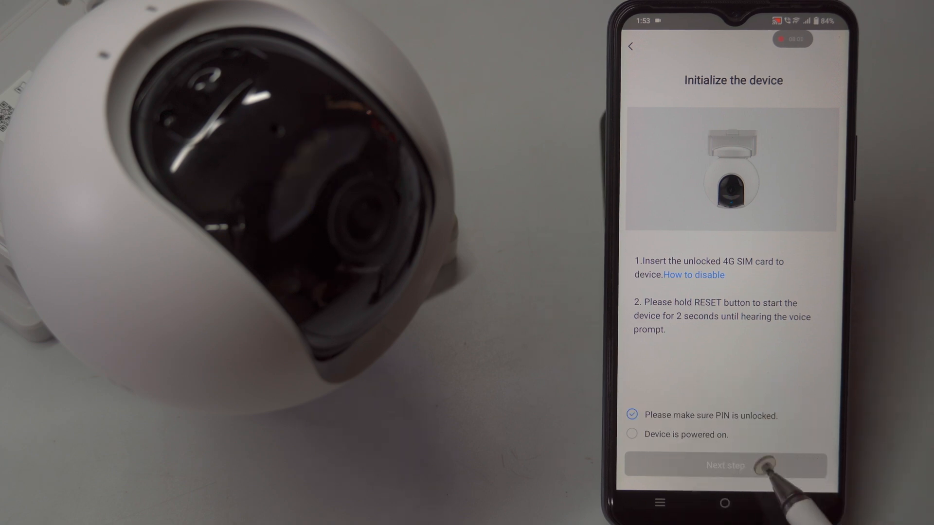
{"action": "left_click", "coordinate": [631, 434]}
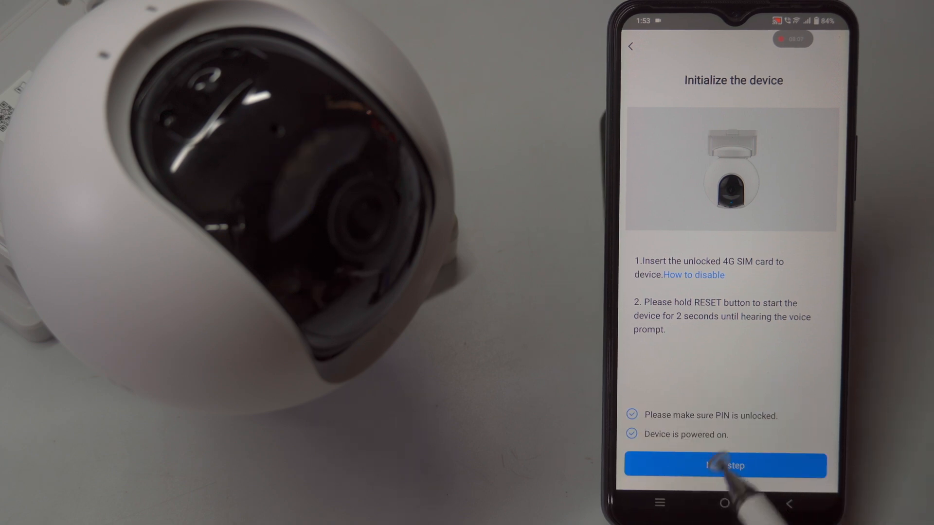
{"action": "left_click", "coordinate": [724, 465]}
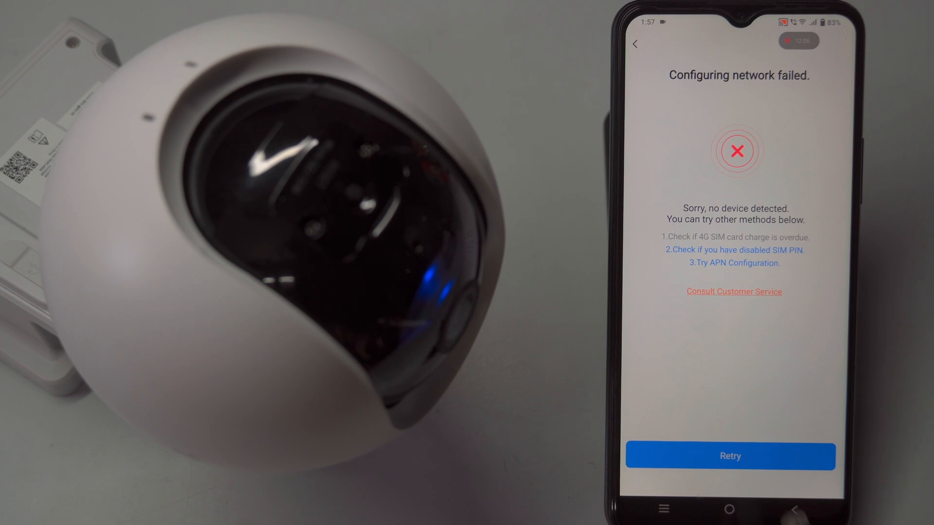
{"action": "left_click", "coordinate": [729, 456]}
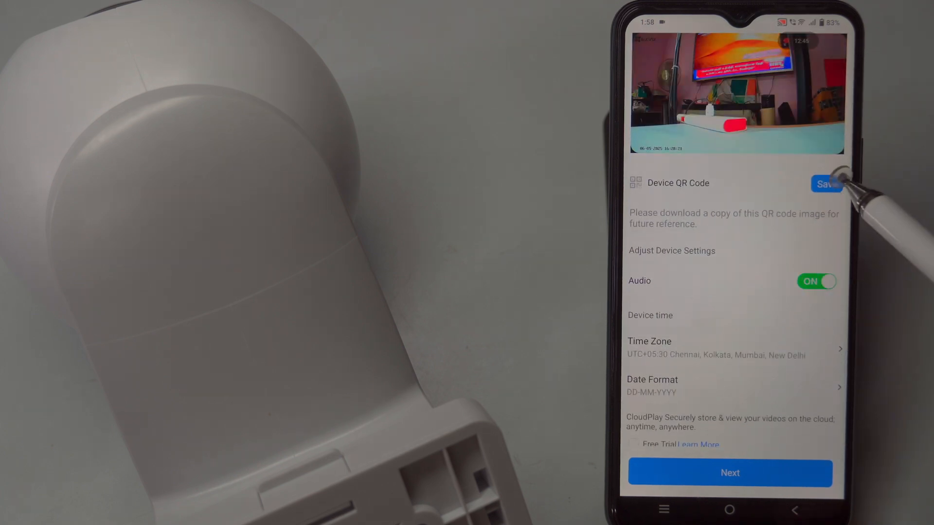
Step: Save a copy of the device QR code image and accept the device settings with audio on
{"action": "left_click", "coordinate": [827, 184]}
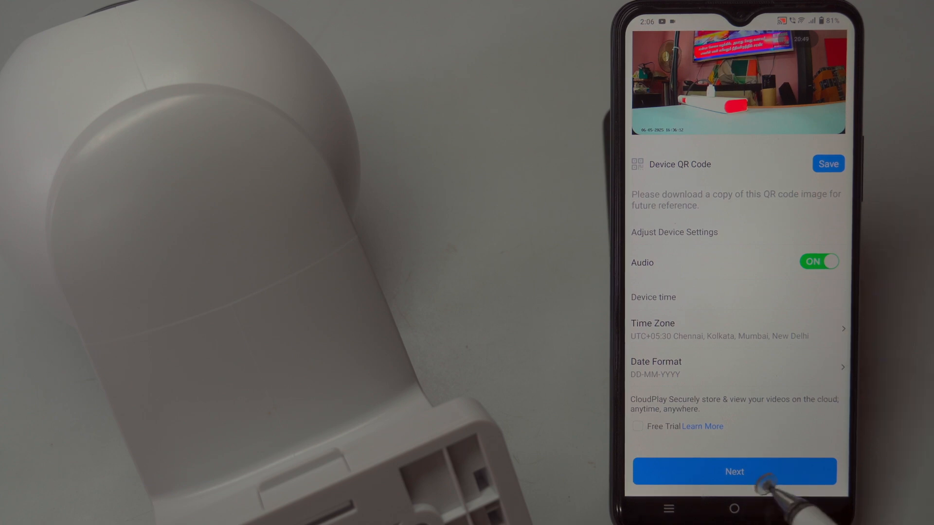
{"action": "left_click", "coordinate": [734, 471]}
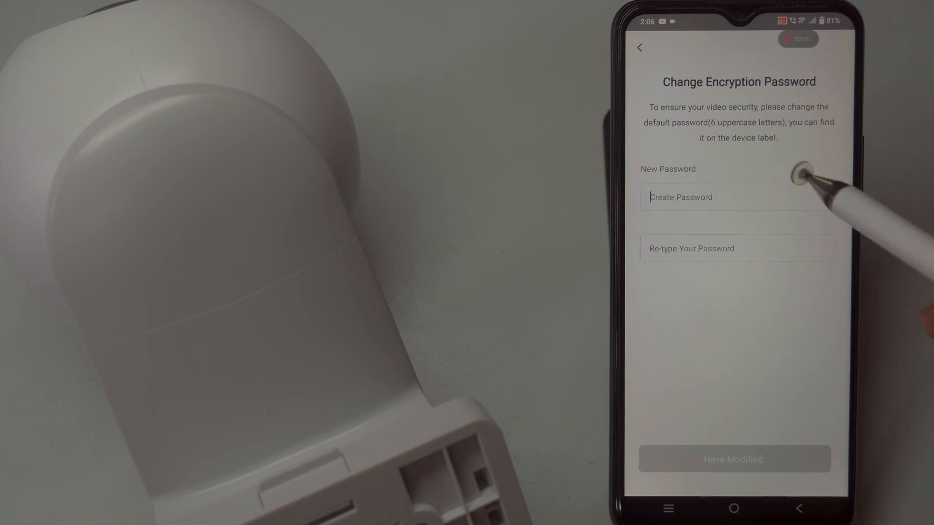
Step: Enter a new encryption password for the camera and confirm it has been modified
{"action": "left_click", "coordinate": [715, 197]}
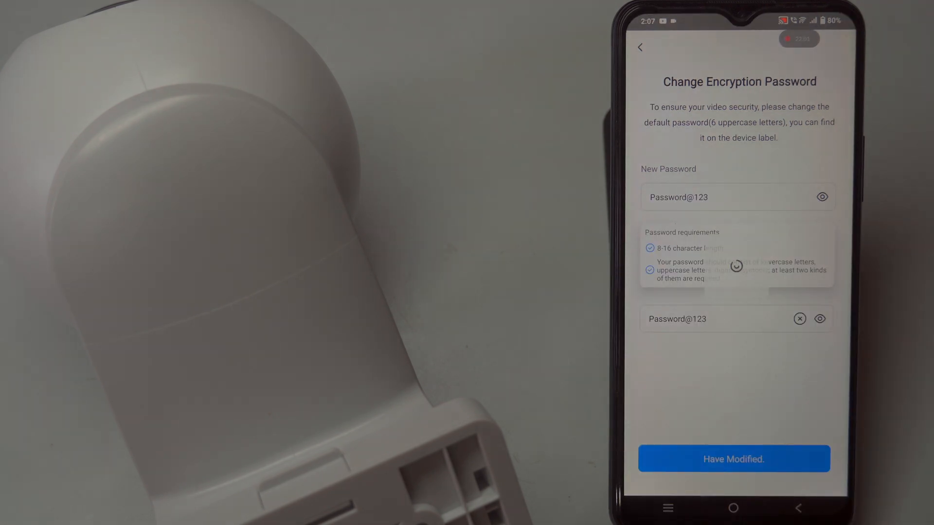
{"action": "left_click", "coordinate": [733, 459]}
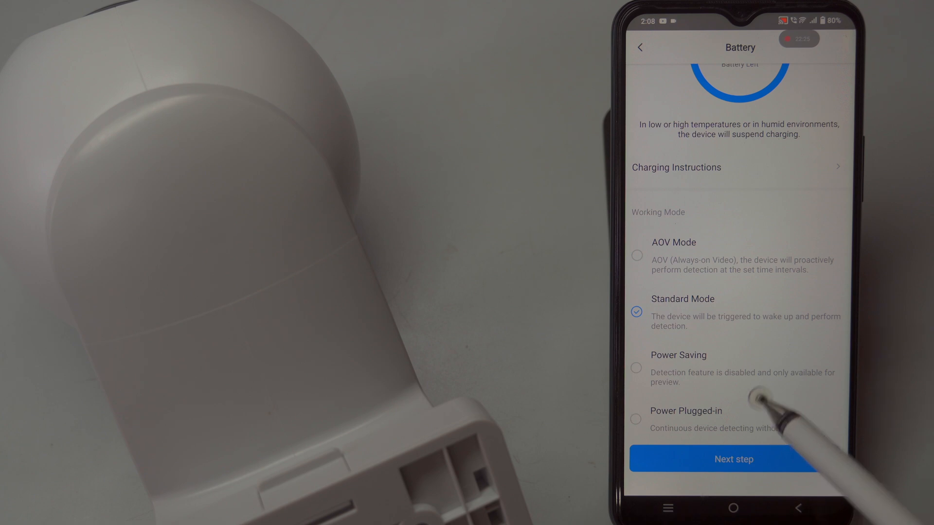
Step: Review the Working Mode list, keep Standard Mode, and continue to detection sensitivity
{"action": "scroll", "scroll_direction": "down", "scroll_amount": 3}
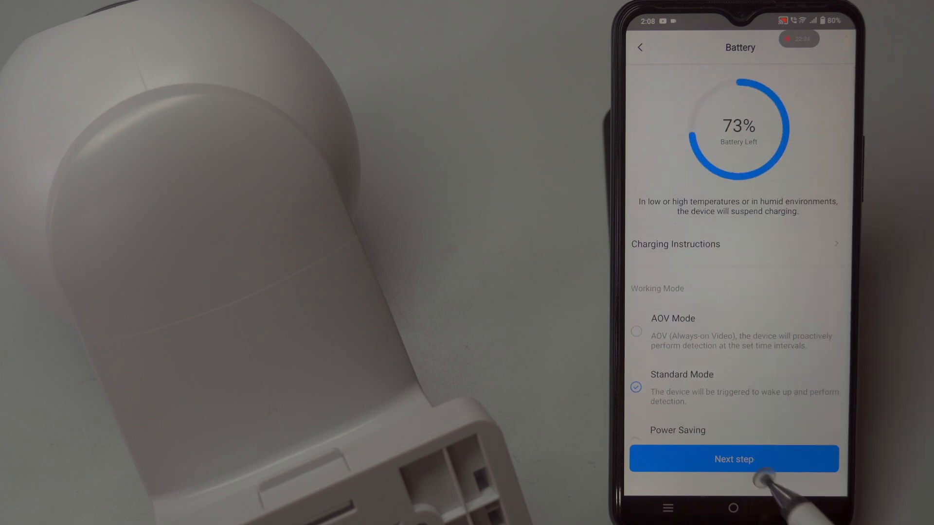
{"action": "left_click", "coordinate": [733, 459]}
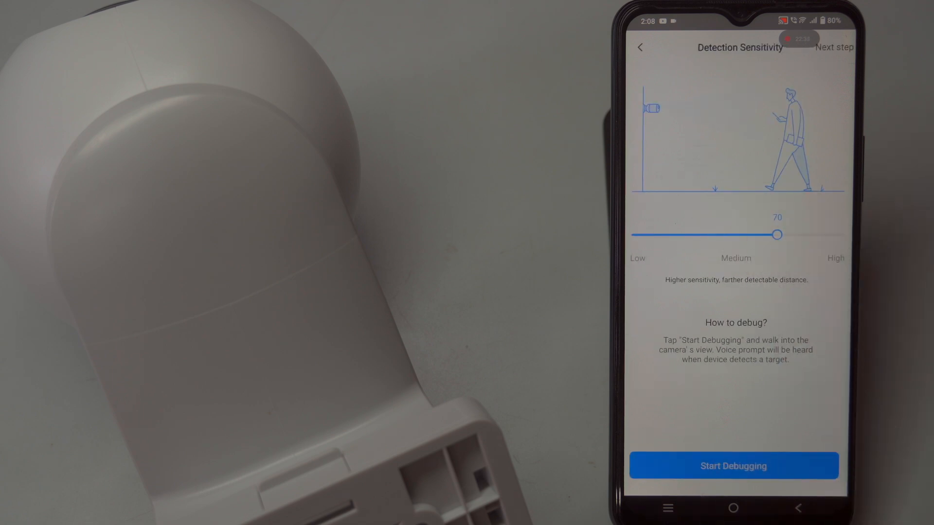
Step: Keep detection sensitivity at 70 to finish setup, dismiss the message tips, and enter the HB8 live view
{"action": "left_click", "coordinate": [733, 466]}
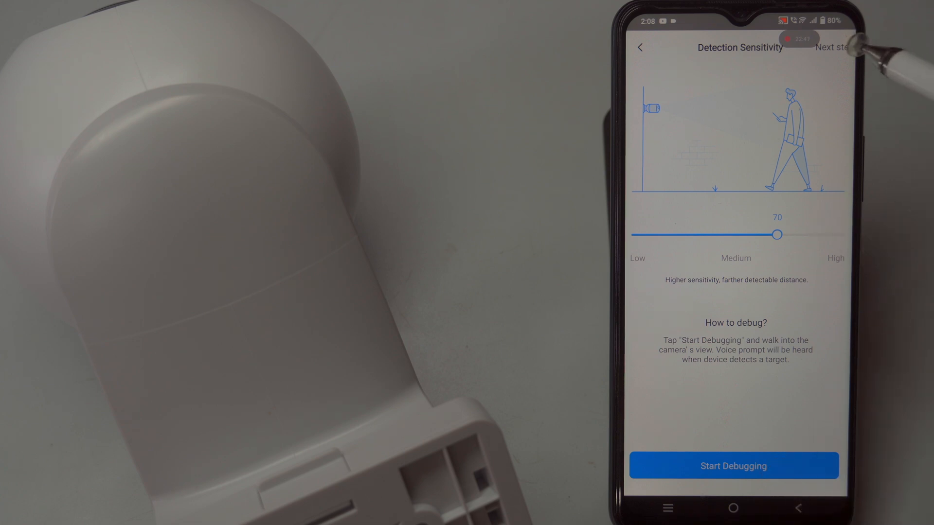
{"action": "left_click", "coordinate": [639, 47]}
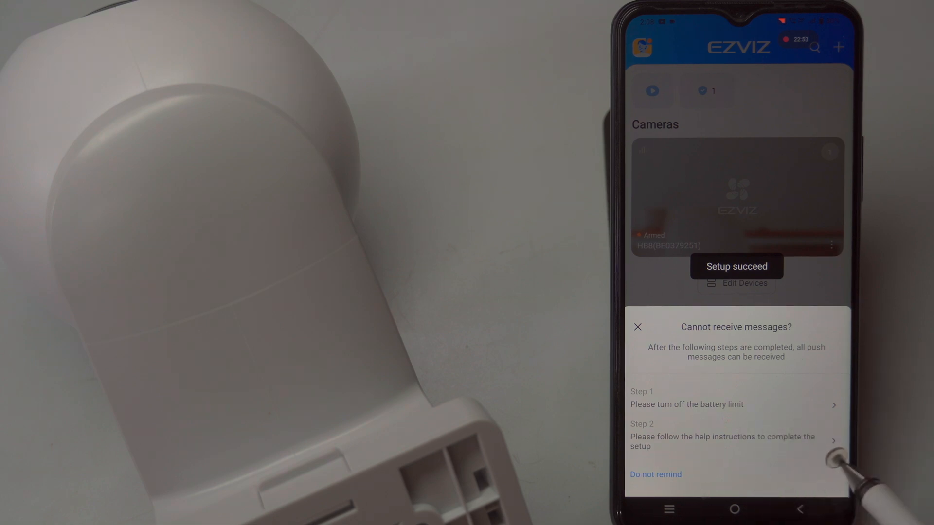
{"action": "left_click", "coordinate": [637, 327]}
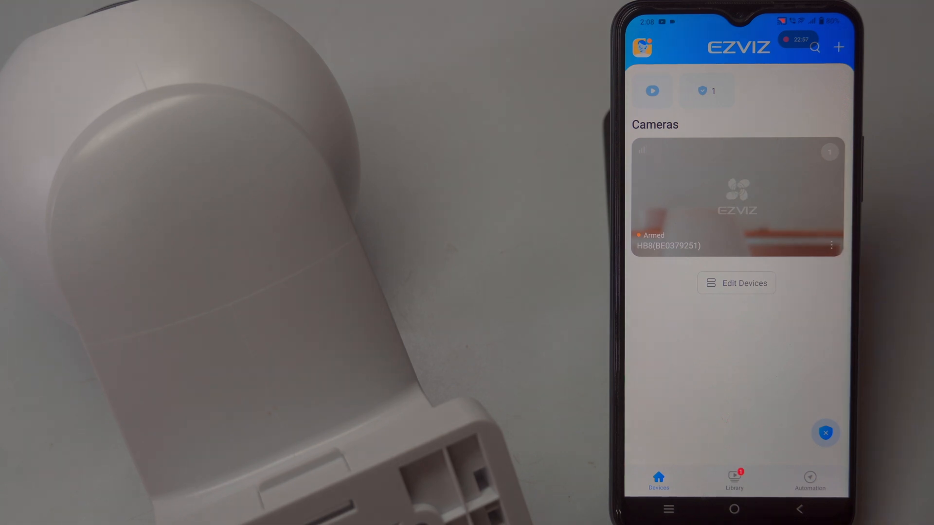
{"action": "left_click", "coordinate": [736, 197]}
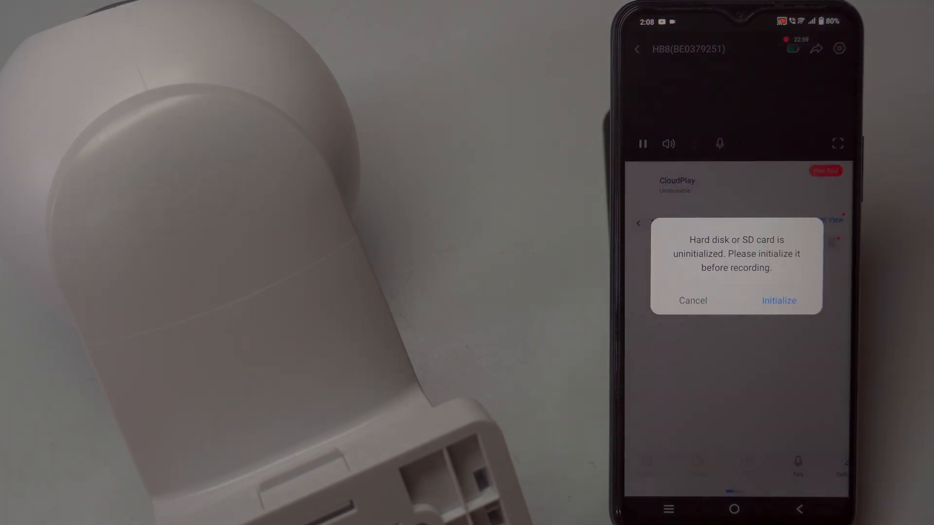
Step: Agree to initialize the uninitialized SD card, reaching the record list with the 59G medium
{"action": "left_click", "coordinate": [779, 300]}
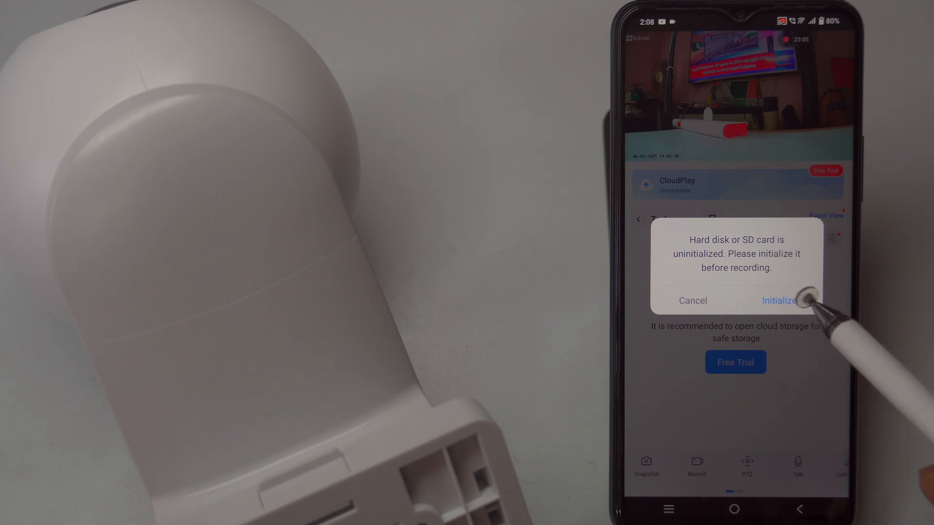
{"action": "left_click", "coordinate": [692, 300]}
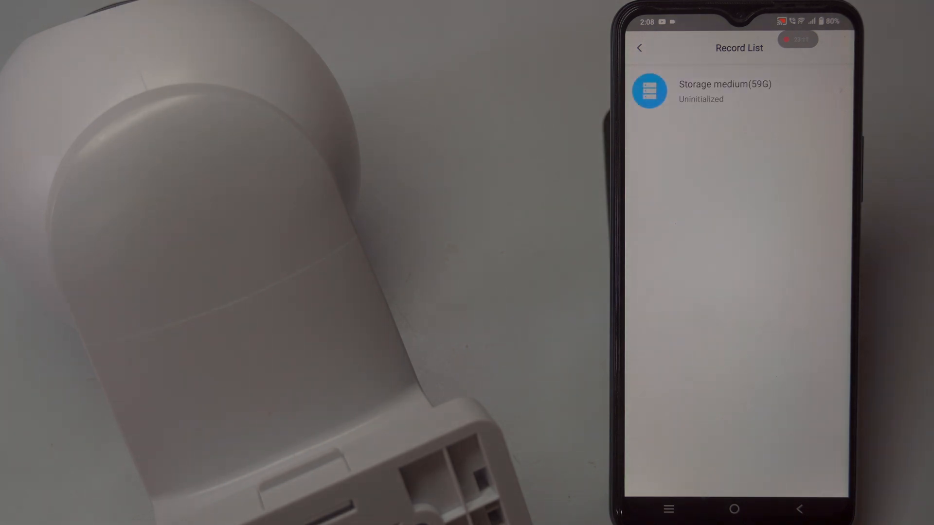
Step: Initialize the 59G storage medium until it shows In Use with event recording, then return to settings
{"action": "left_click", "coordinate": [724, 91]}
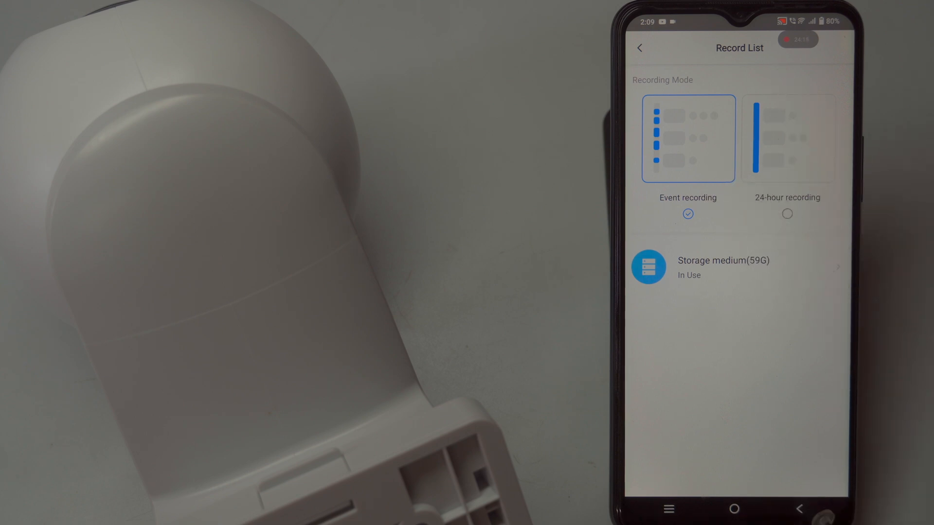
{"action": "left_click", "coordinate": [640, 48]}
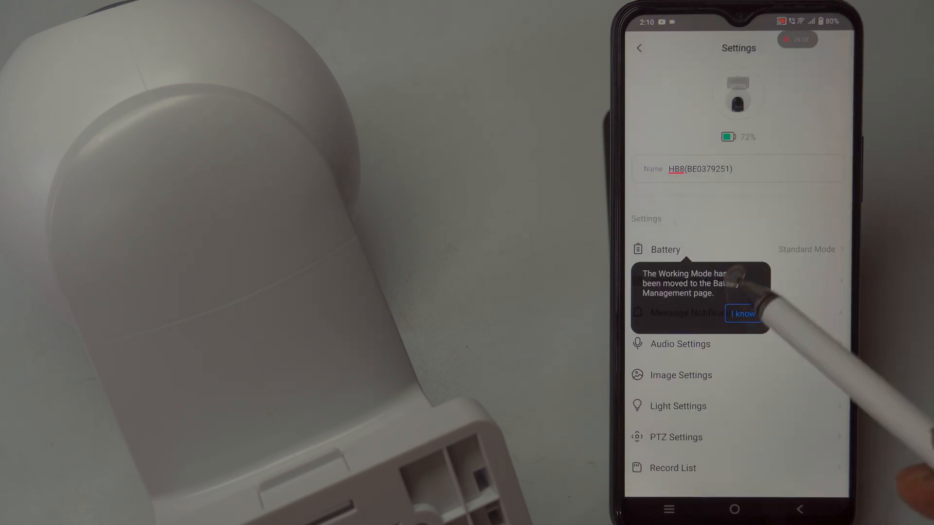
Step: Dismiss the working mode notice and confirm the Battery page shows Standard Mode
{"action": "left_click", "coordinate": [742, 313]}
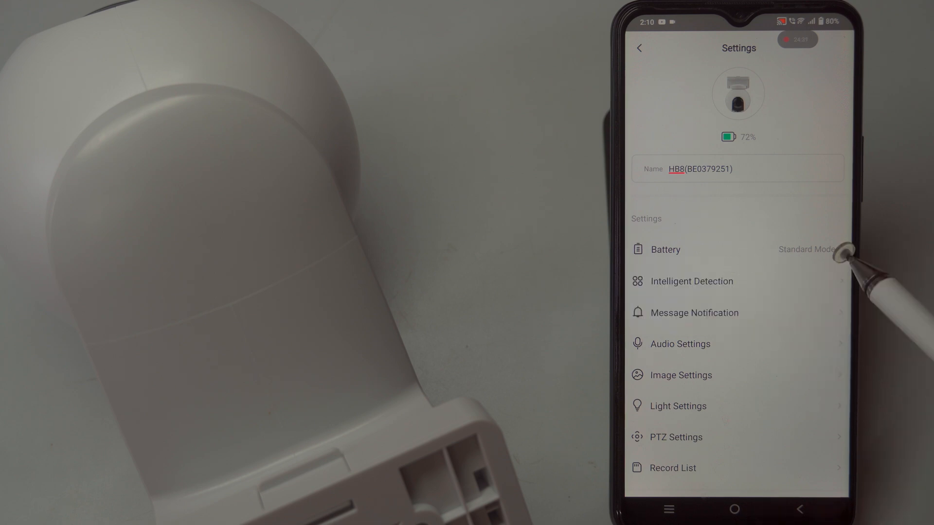
{"action": "left_click", "coordinate": [665, 250]}
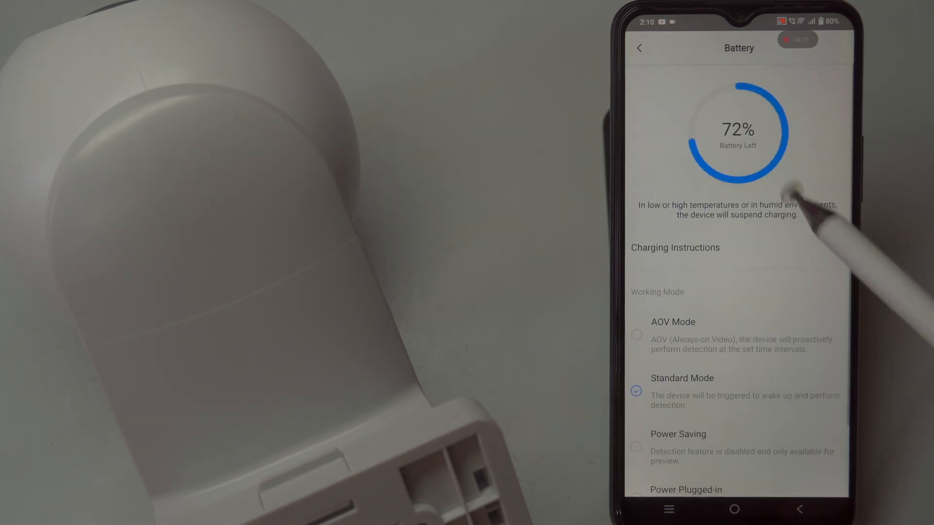
{"action": "left_click", "coordinate": [639, 47]}
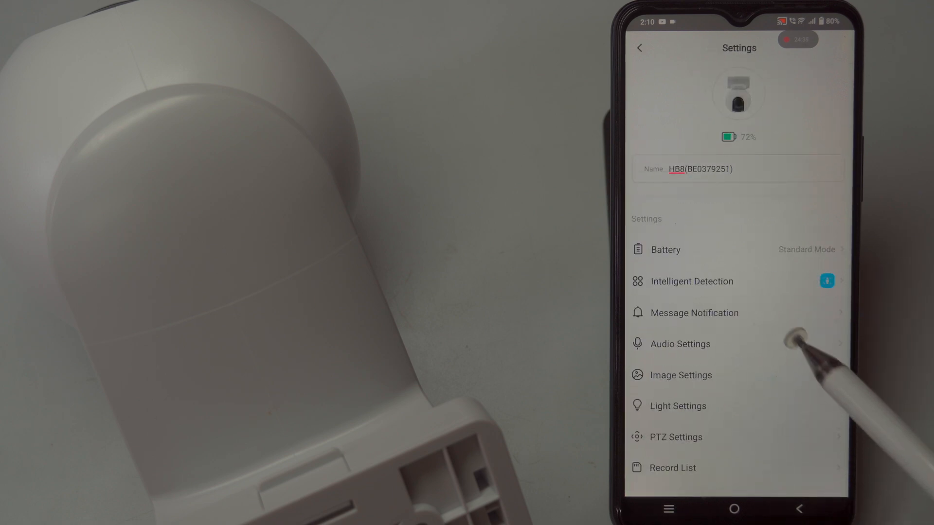
{"action": "scroll", "scroll_direction": "down", "scroll_amount": 3}
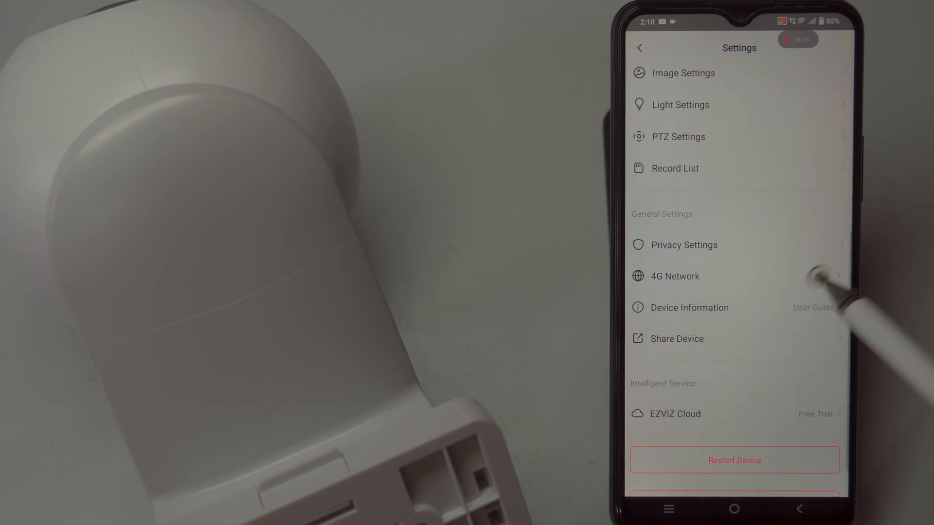
Step: Review the 4G Network page showing 0MB used, then move on to Audio Settings
{"action": "left_click", "coordinate": [673, 276]}
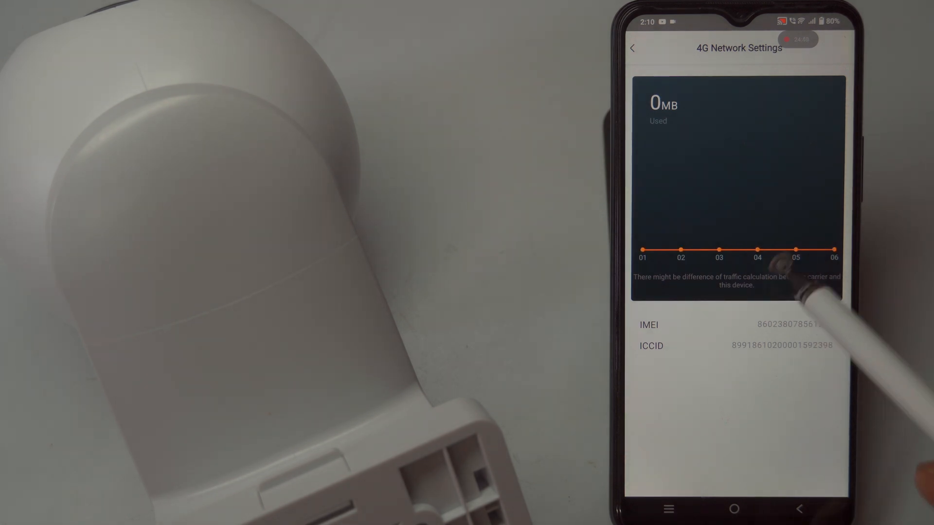
{"action": "left_click", "coordinate": [633, 47]}
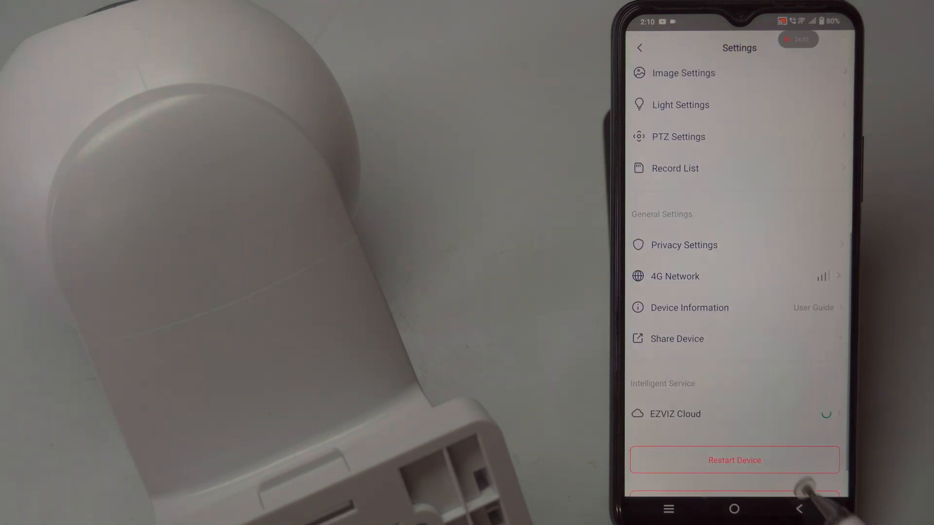
{"action": "scroll", "scroll_direction": "down", "scroll_amount": 3}
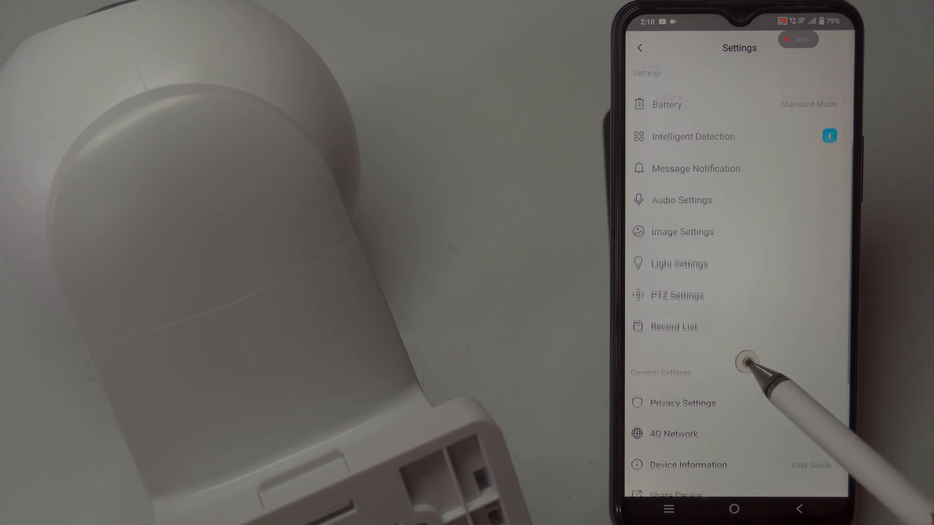
{"action": "left_click", "coordinate": [673, 326]}
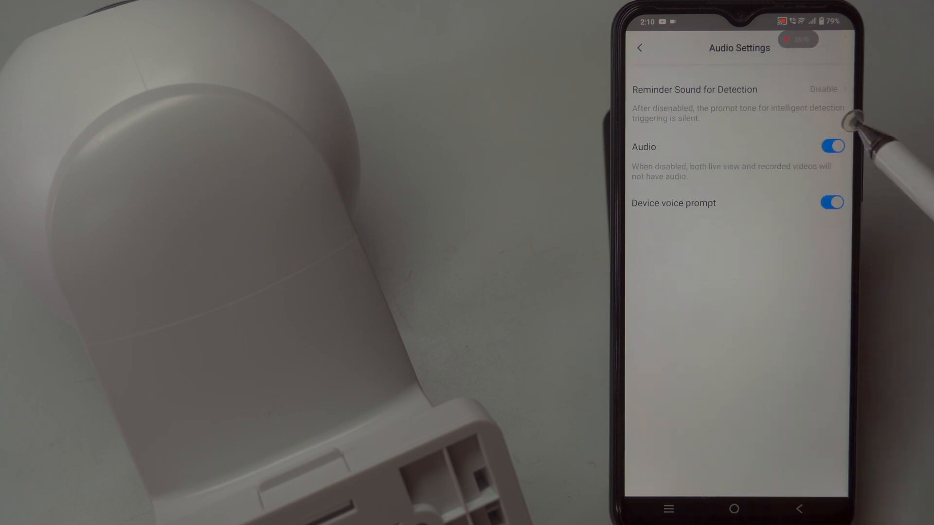
Step: Confirm audio and voice prompts are on and the Record List shows the card In Use, then leave settings
{"action": "left_click", "coordinate": [640, 47]}
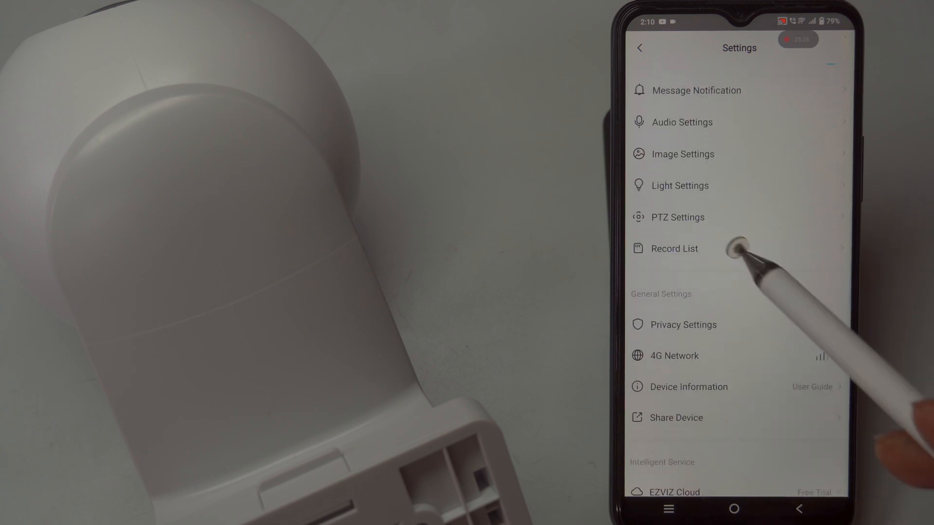
{"action": "left_click", "coordinate": [674, 248]}
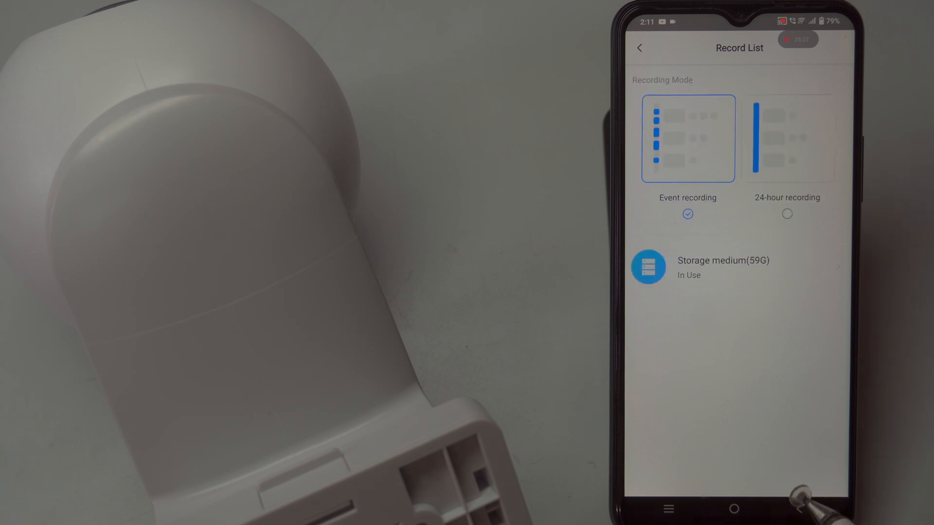
{"action": "left_click", "coordinate": [639, 47]}
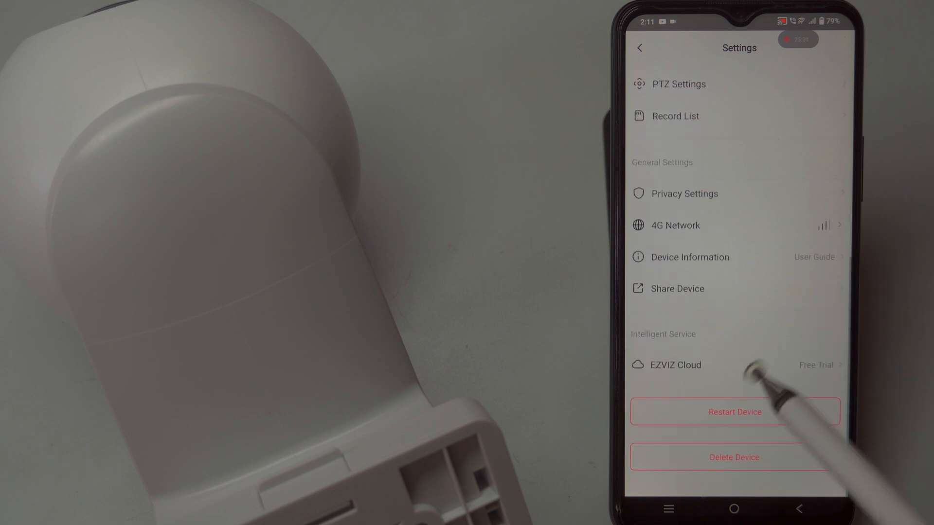
{"action": "scroll", "scroll_direction": "down", "scroll_amount": 3}
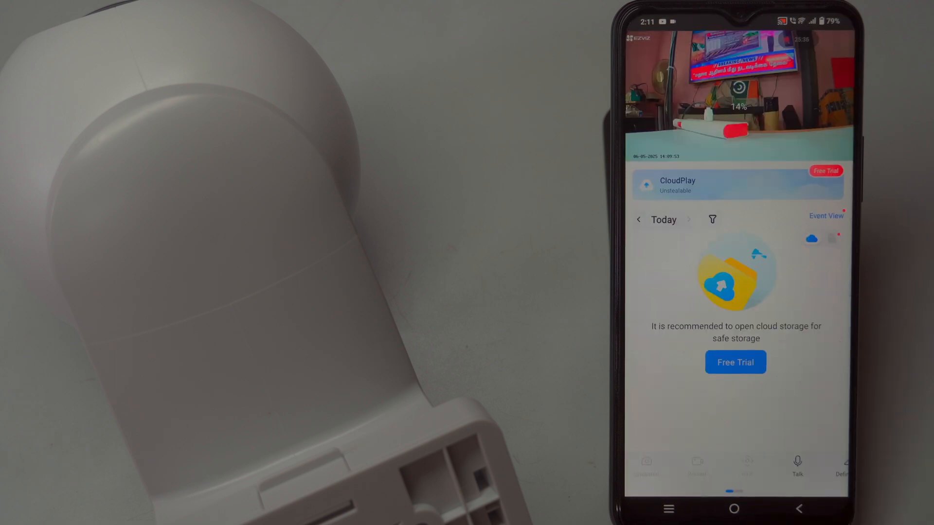
Step: List today's two SD-card clips under the live view, then return to the home Cameras list
{"action": "left_click", "coordinate": [738, 92]}
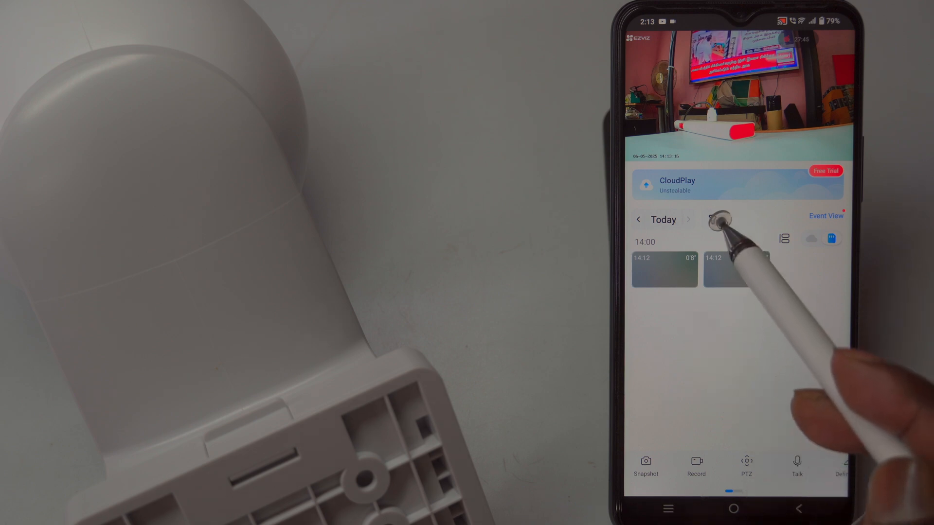
{"action": "left_click", "coordinate": [724, 220]}
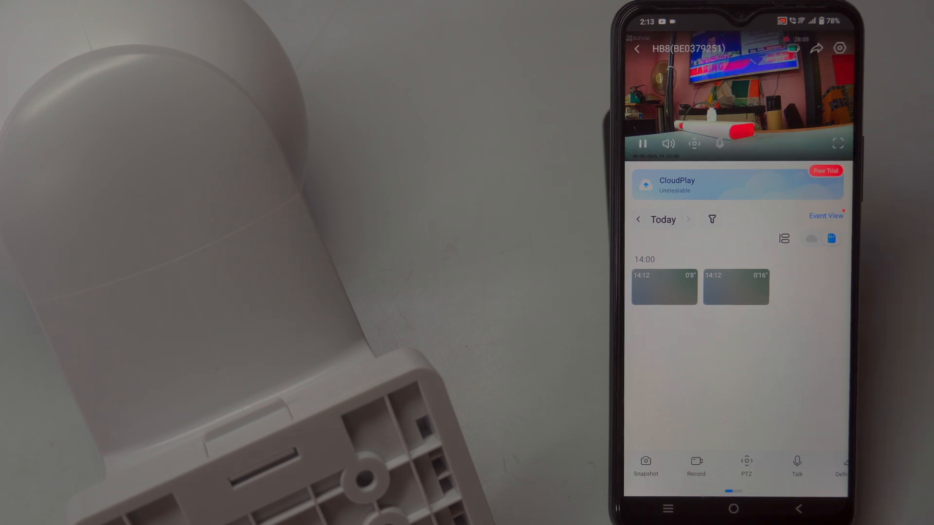
{"action": "left_click", "coordinate": [636, 48]}
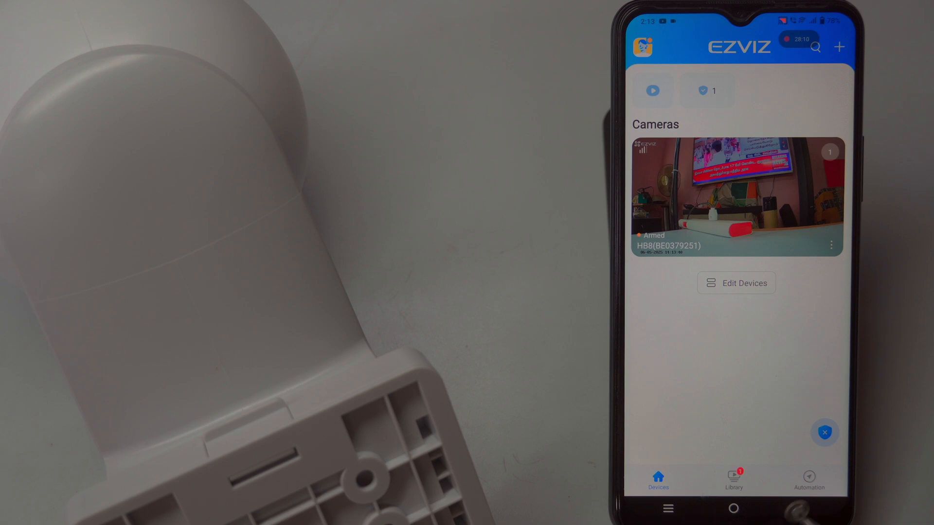